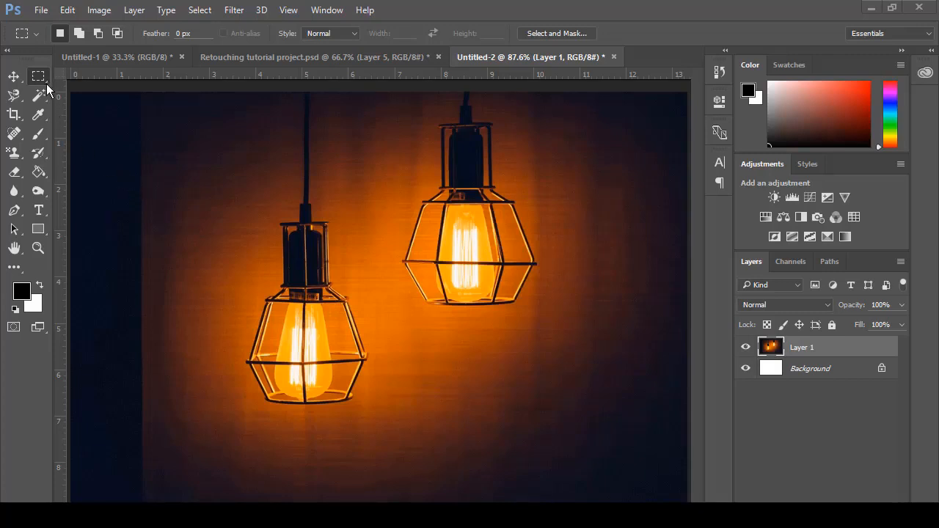
pyautogui.moveTo(48, 87)
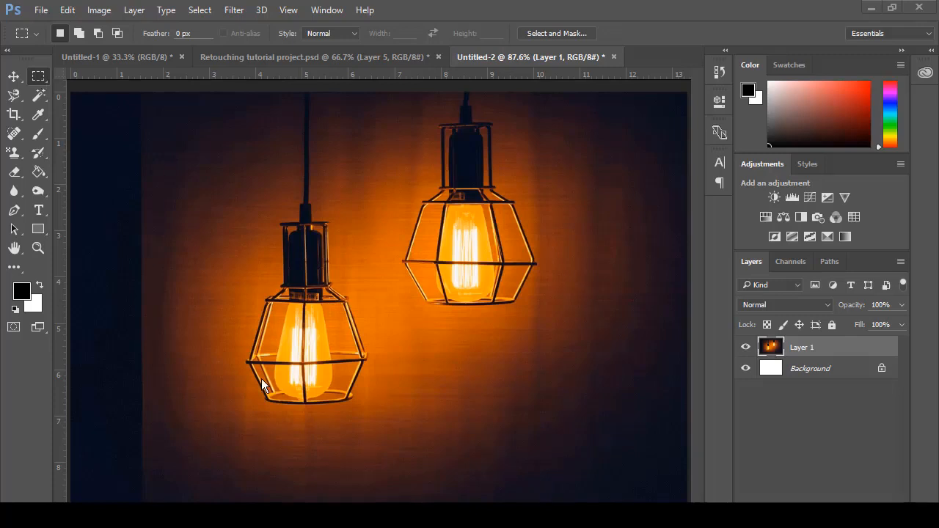
pyautogui.moveTo(257, 152)
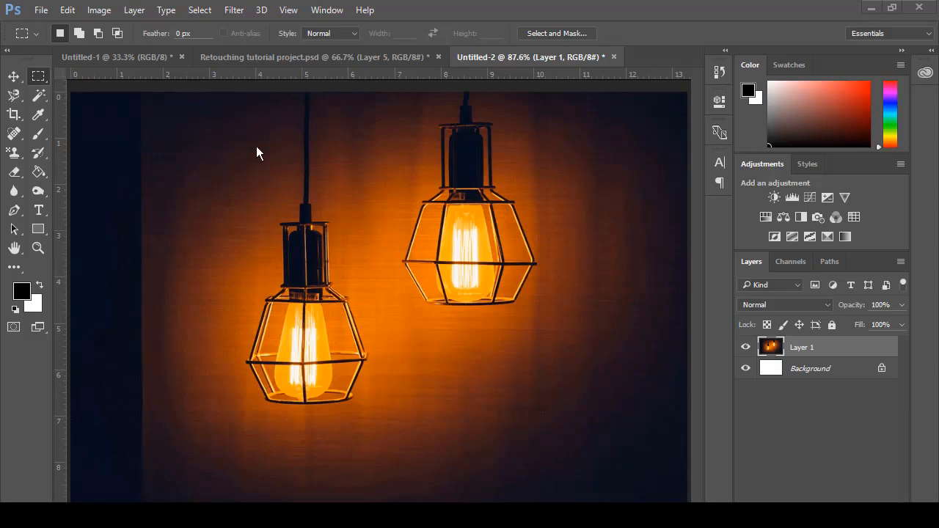
pyautogui.moveTo(224, 102)
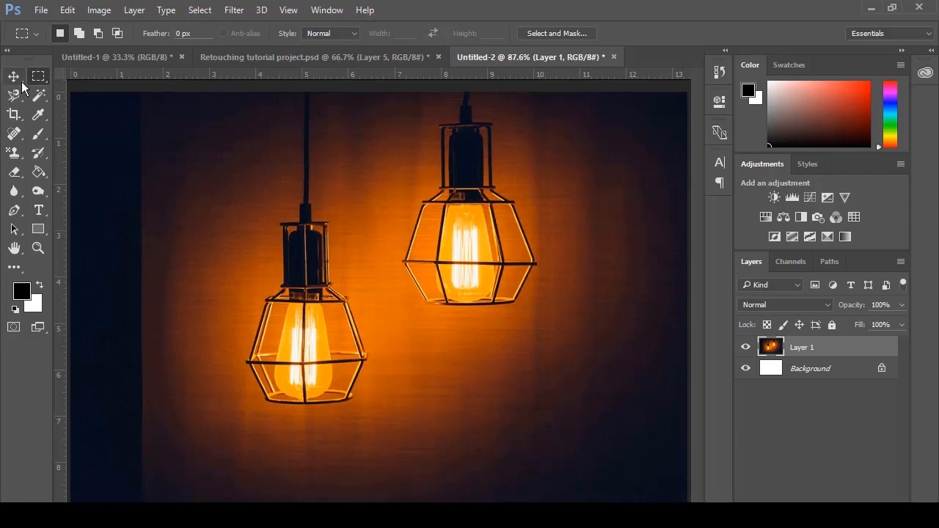
pyautogui.moveTo(38, 76)
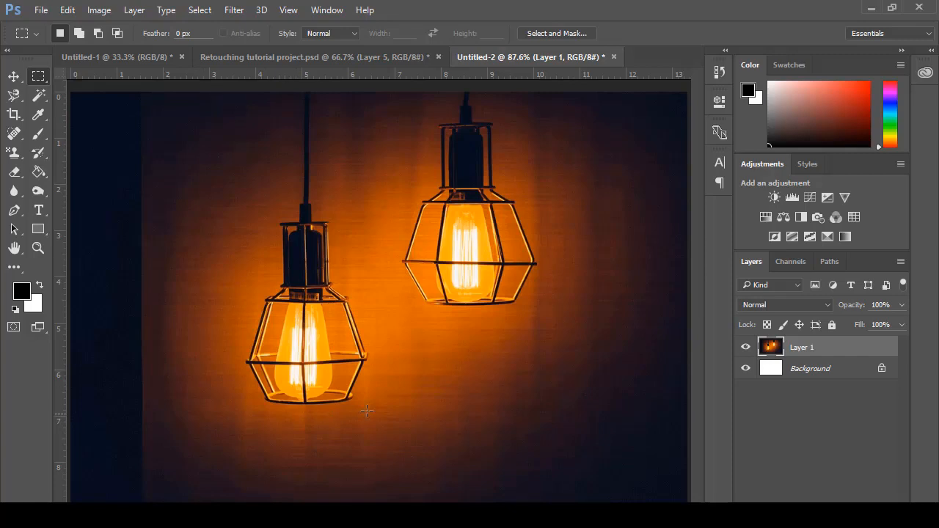
pyautogui.moveTo(336, 376)
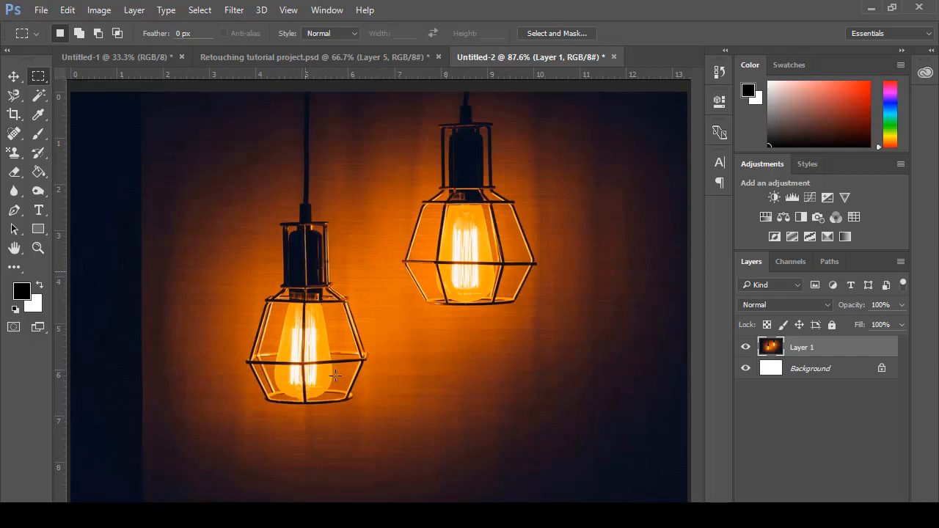
# - Drag a rectangular marquee around the left lamp, from its cord to the cage bottom
pyautogui.moveTo(261, 364); pyautogui.dragTo(371, 401)
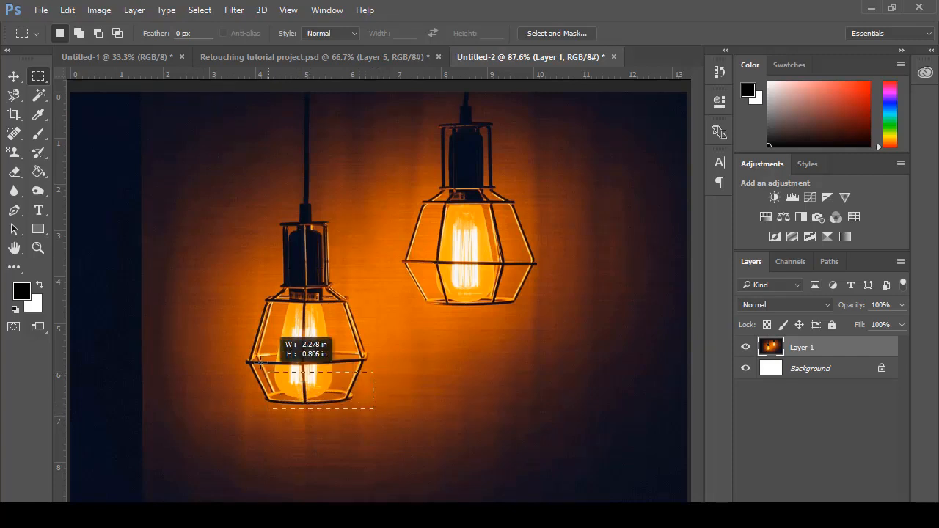
pyautogui.moveTo(260, 362); pyautogui.dragTo(242, 105)
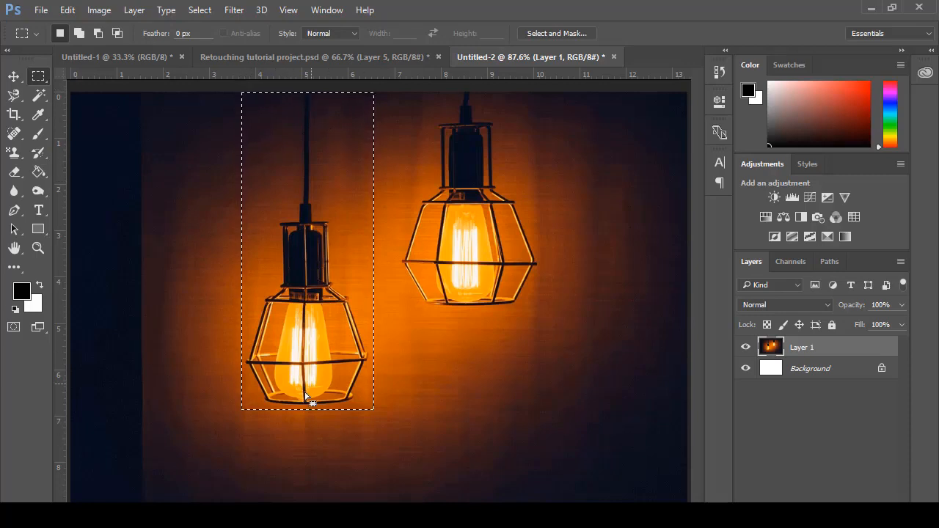
pyautogui.moveTo(265, 183)
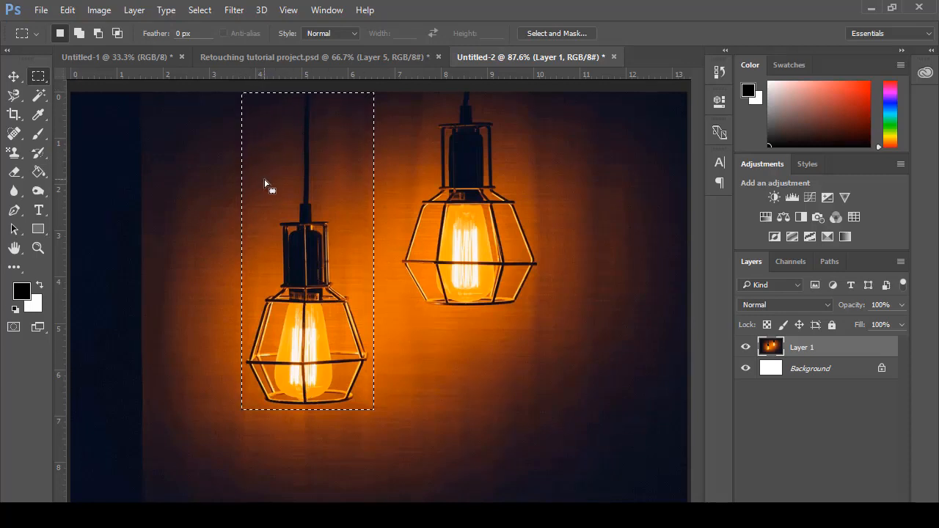
# - Copy the selected left lamp with Edit > Copy and paste it as Layer 2
pyautogui.click(67, 10)
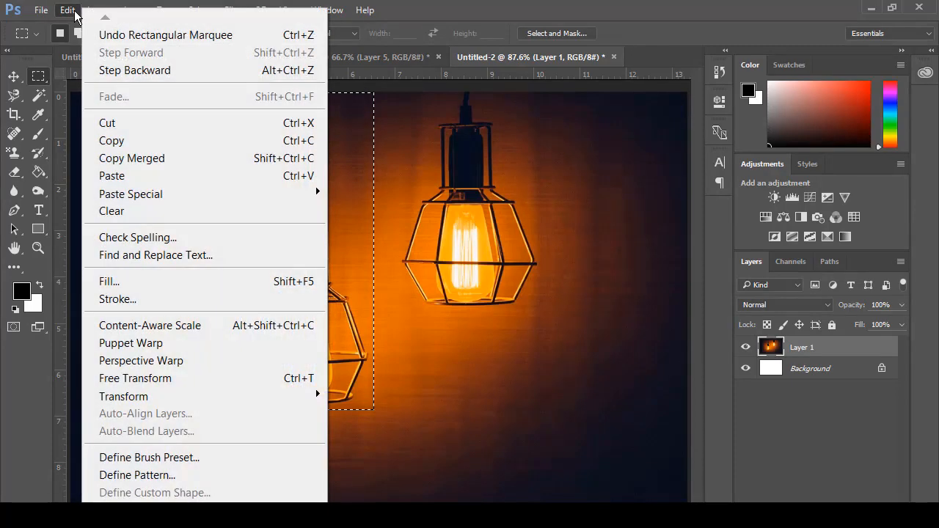
pyautogui.moveTo(169, 140)
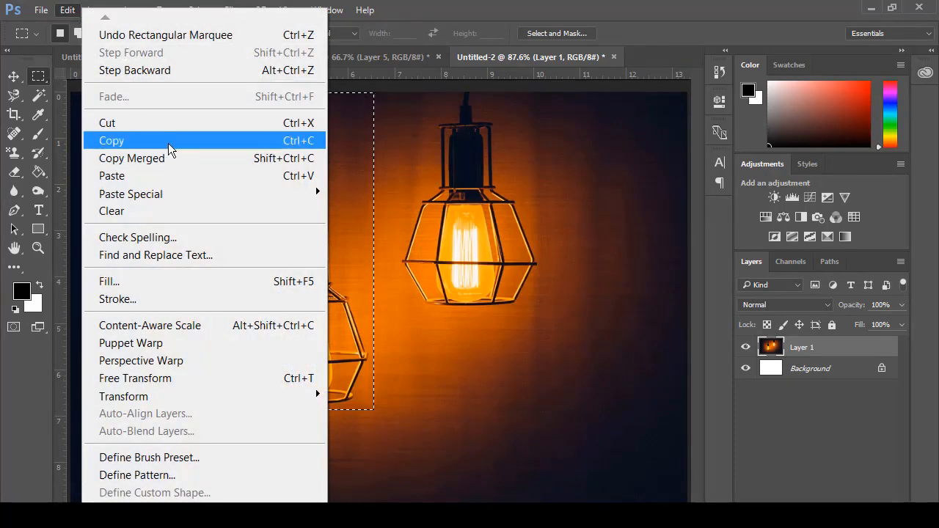
pyautogui.moveTo(126, 144)
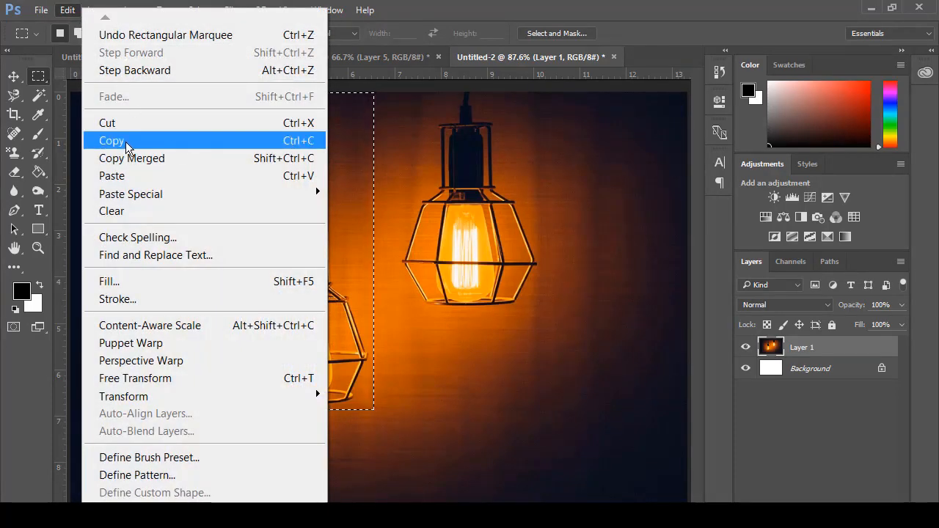
pyautogui.click(111, 140)
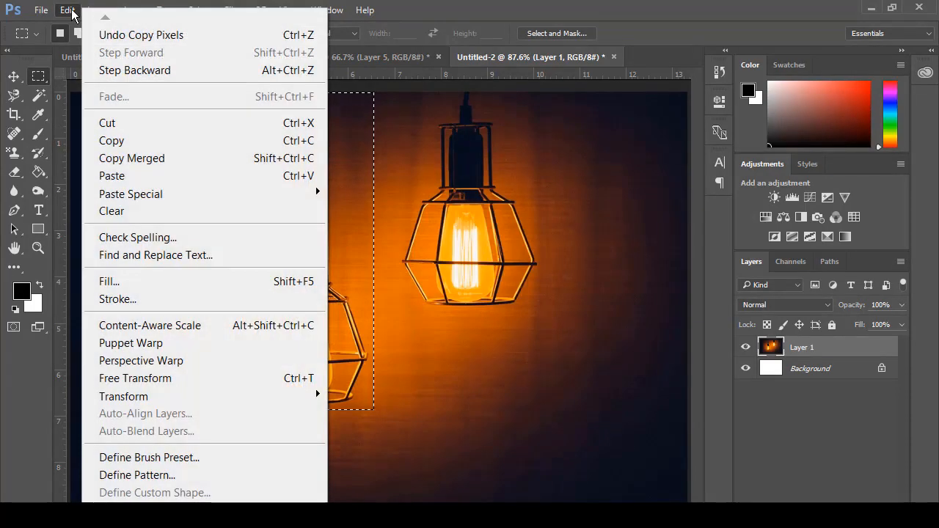
pyautogui.click(111, 175)
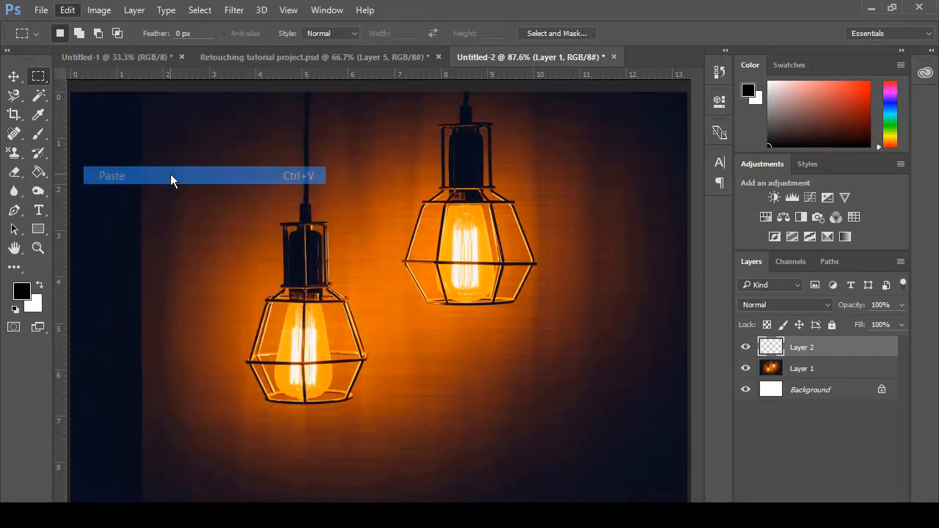
pyautogui.click(112, 175)
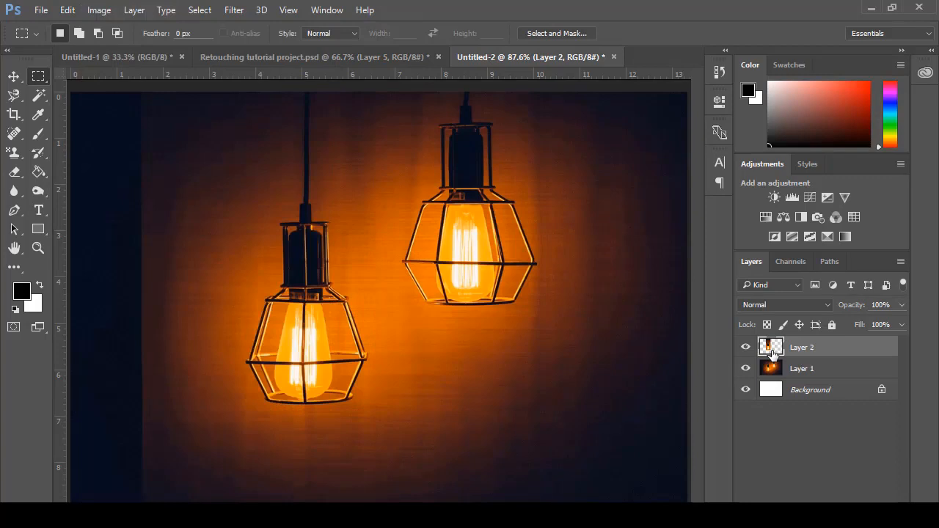
pyautogui.moveTo(800, 357)
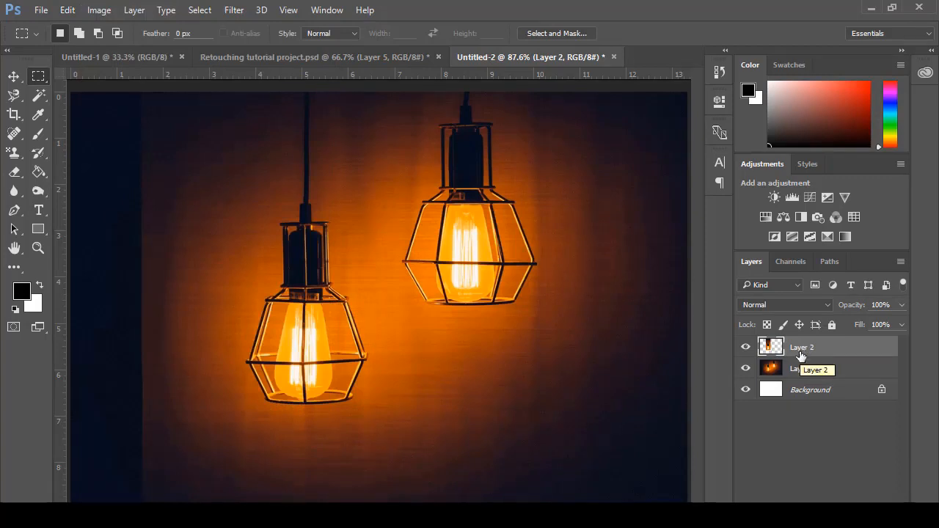
pyautogui.moveTo(15, 77)
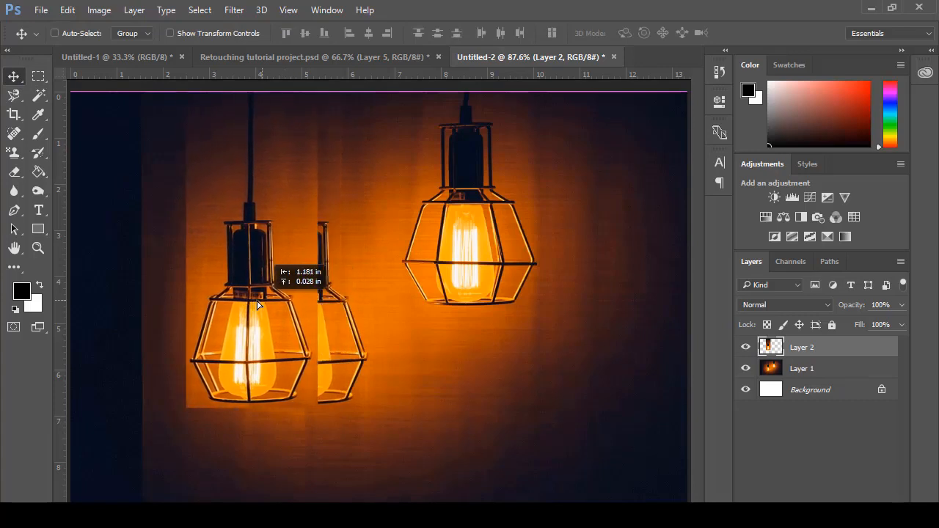
# - Drag the pasted lamp copy left to sit near the image's left edge
pyautogui.moveTo(256, 304); pyautogui.dragTo(187, 312)
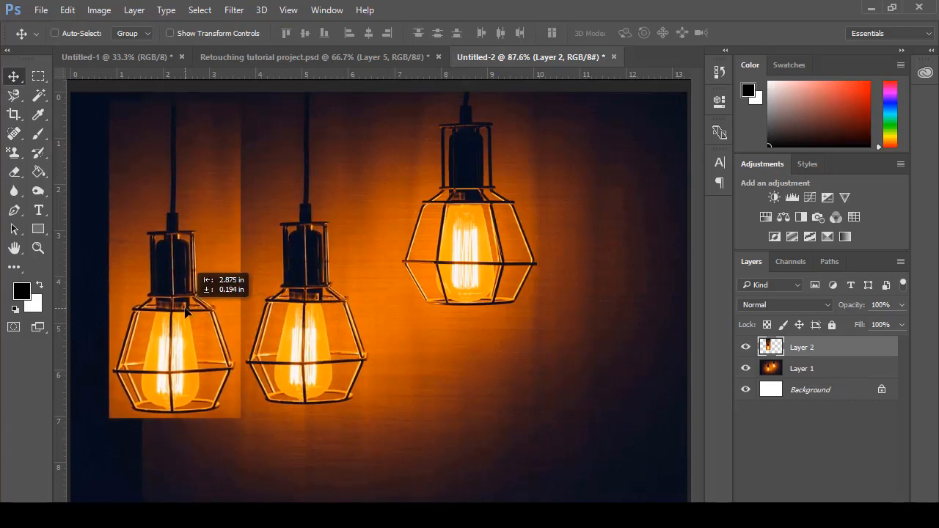
pyautogui.moveTo(185, 311); pyautogui.dragTo(180, 300)
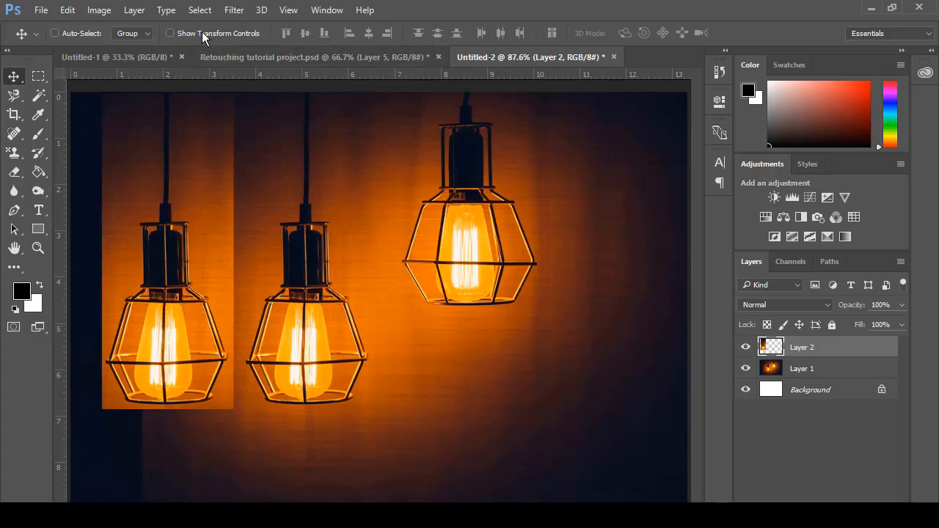
# - Uncheck Show Transform Controls to hide the bulb copy's transform box
pyautogui.click(169, 33)
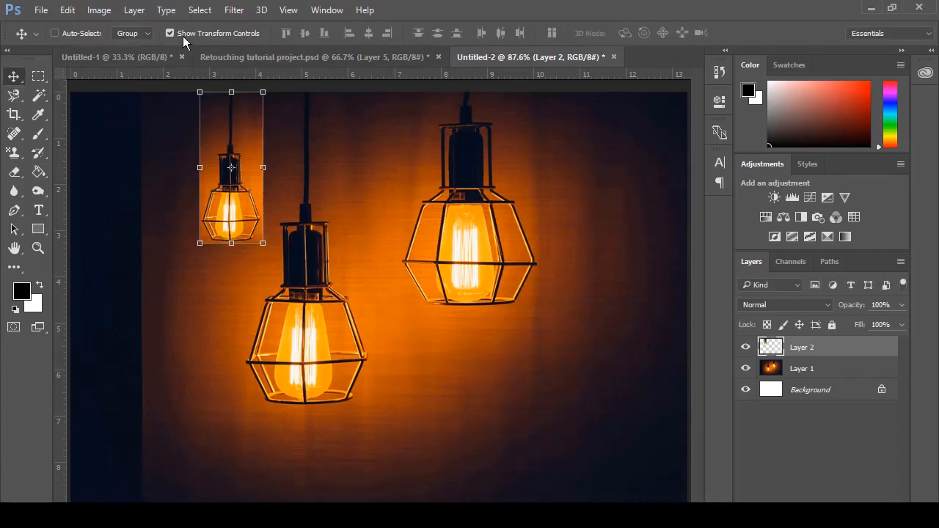
pyautogui.moveTo(172, 39)
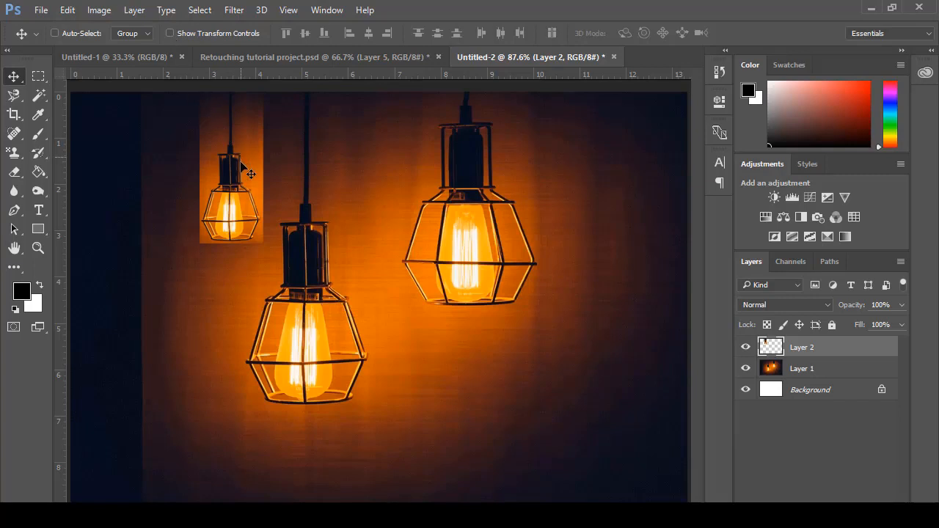
pyautogui.moveTo(312, 226)
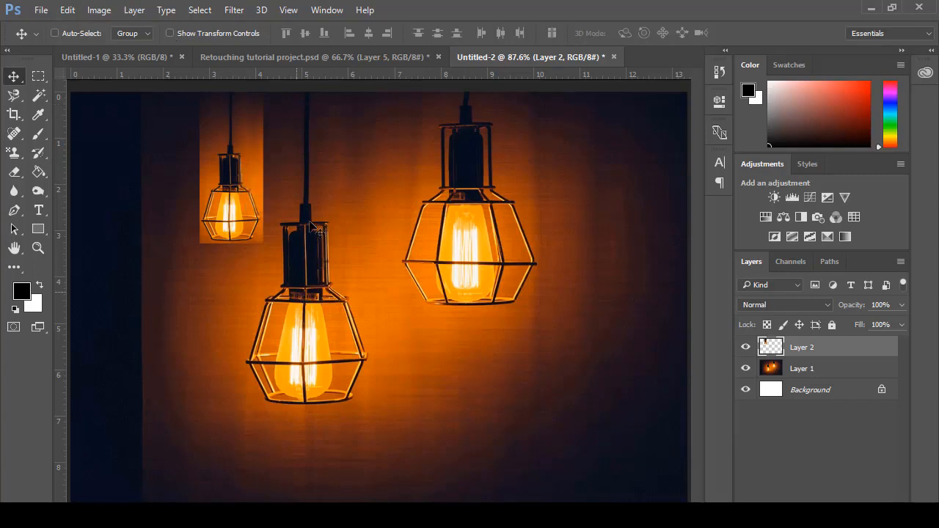
pyautogui.moveTo(341, 378)
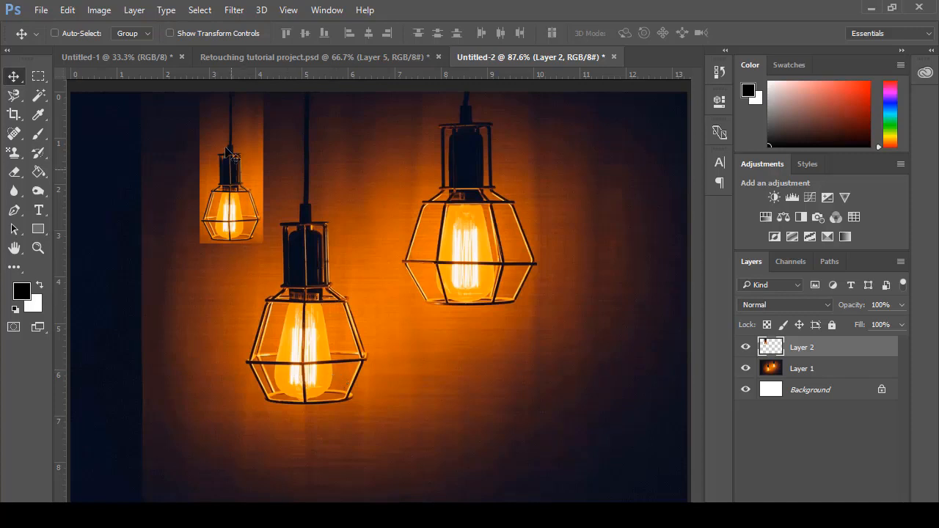
pyautogui.moveTo(238, 202)
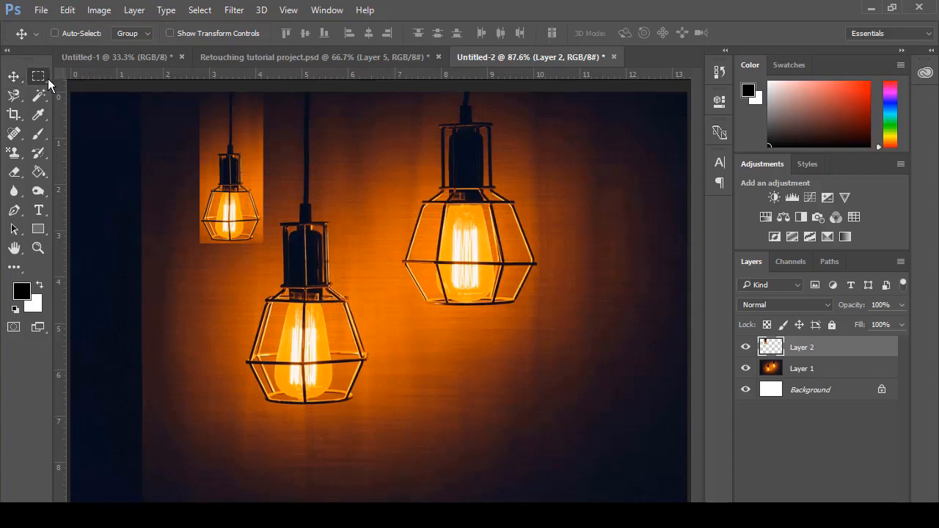
# - Switch to Layer 1 and draw a rectangular selection over the right lamp
pyautogui.click(38, 76)
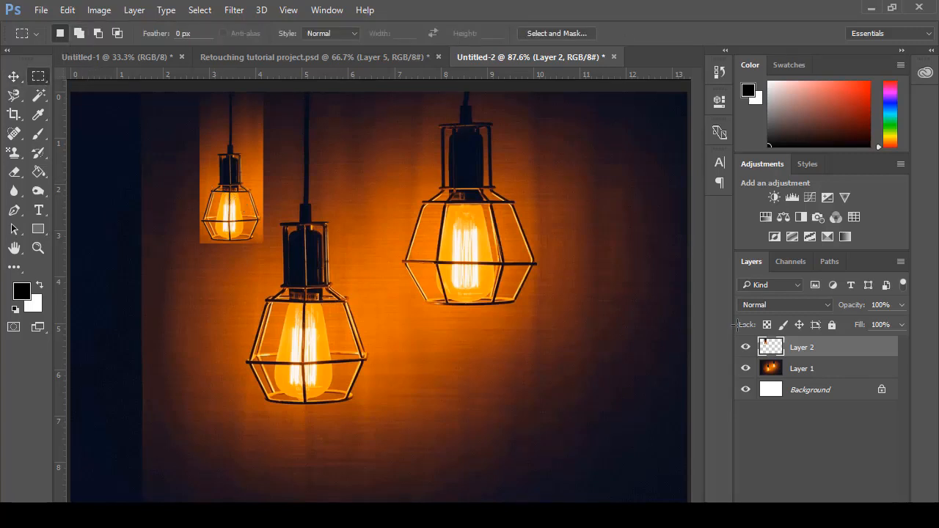
pyautogui.click(801, 368)
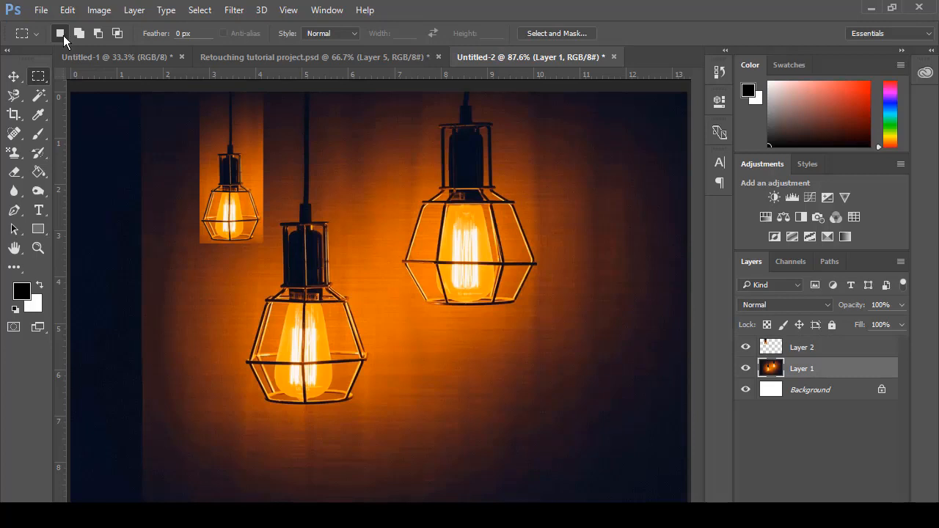
pyautogui.moveTo(61, 34)
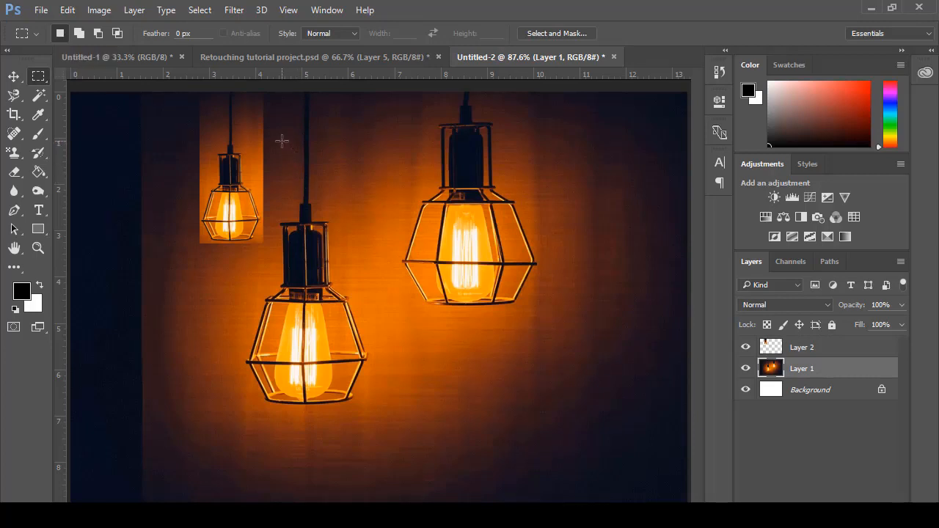
pyautogui.moveTo(281, 139); pyautogui.dragTo(423, 264)
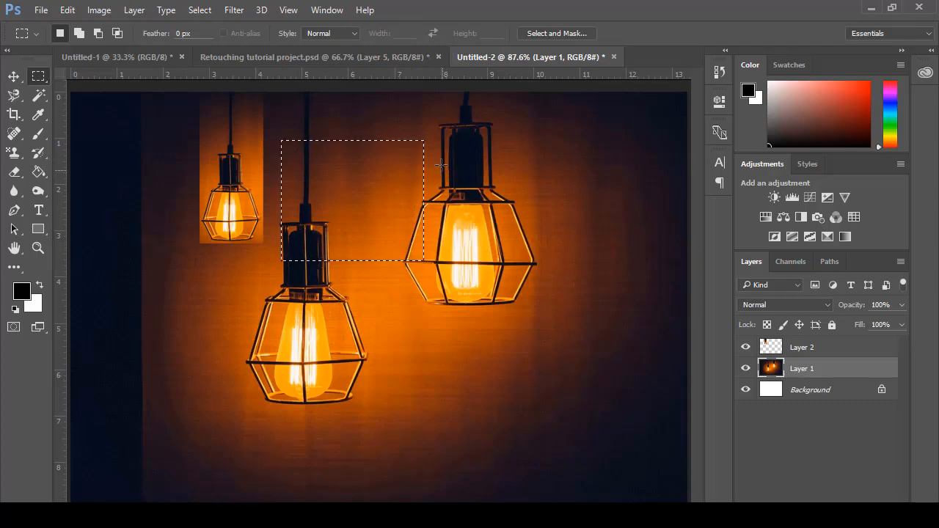
pyautogui.moveTo(434, 153); pyautogui.dragTo(482, 197)
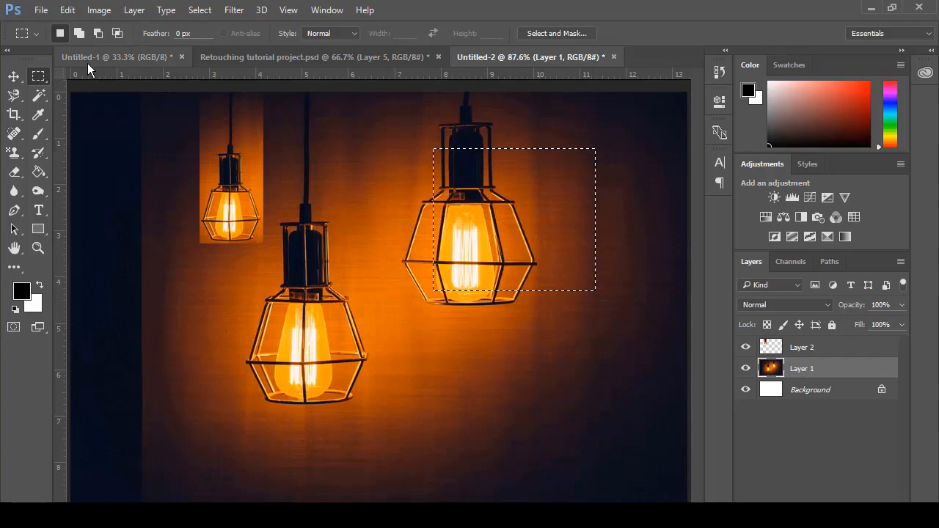
pyautogui.moveTo(80, 33)
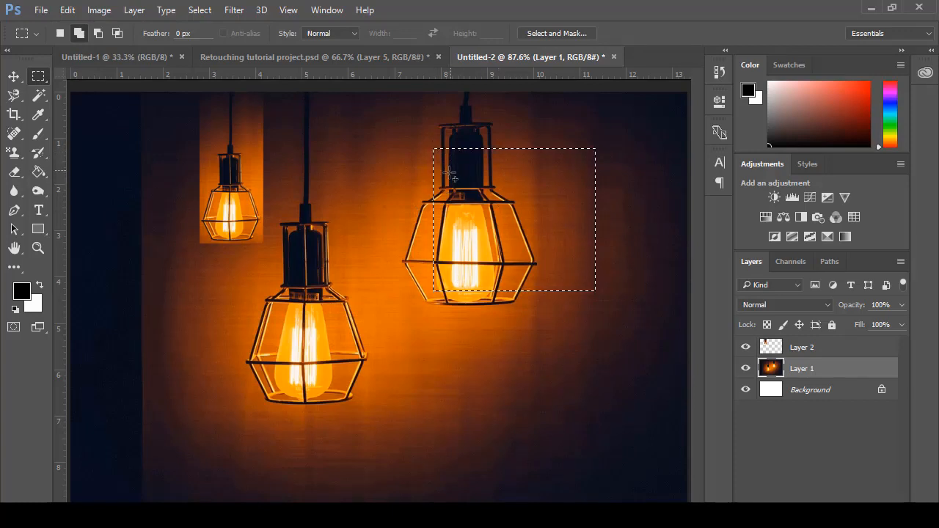
# - Add the right lamp's top fitting and left side to the selection
pyautogui.moveTo(433, 154); pyautogui.dragTo(444, 176)
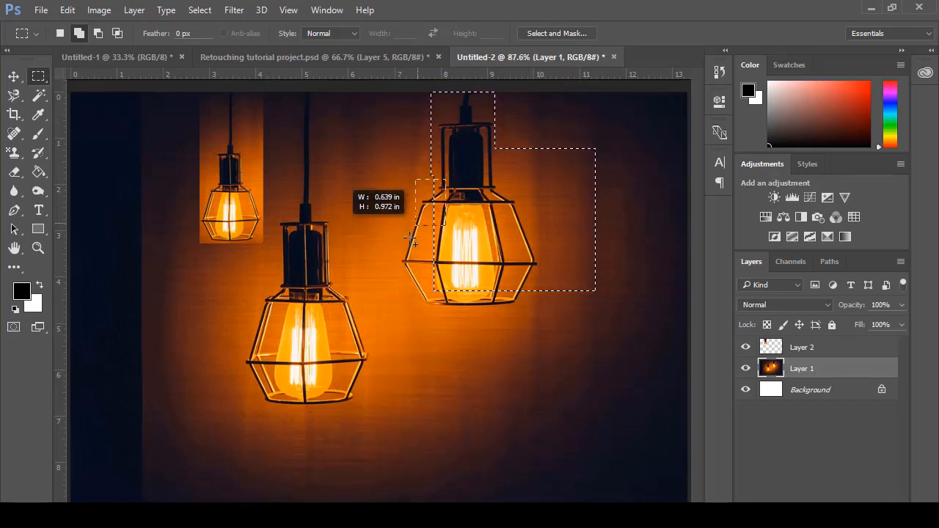
pyautogui.moveTo(415, 183); pyautogui.dragTo(400, 319)
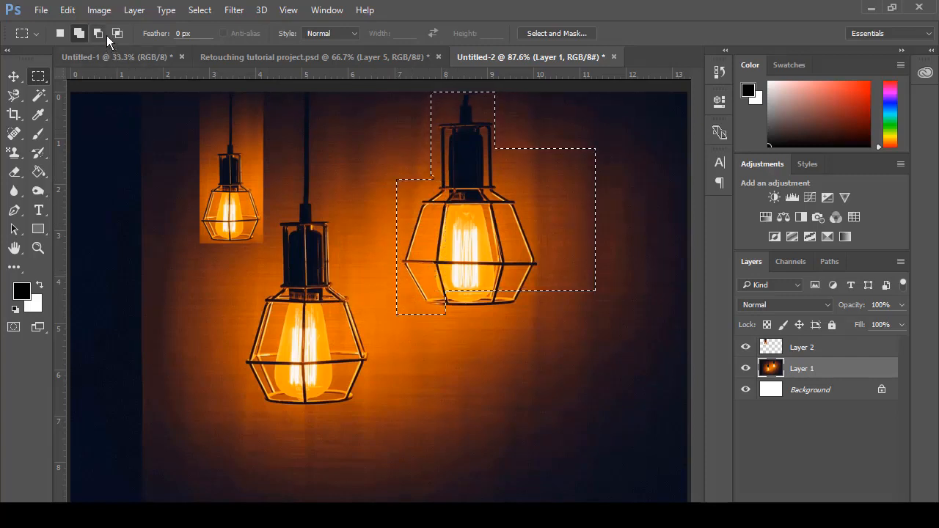
pyautogui.moveTo(97, 33)
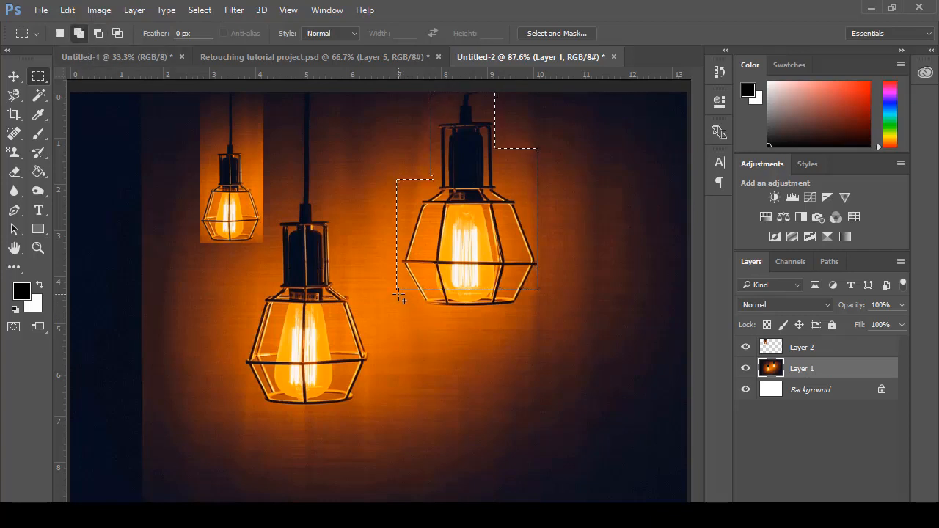
# - Add a strip below the lamp's lower right to straighten the selection's bottom edge
pyautogui.moveTo(400, 297); pyautogui.dragTo(539, 315)
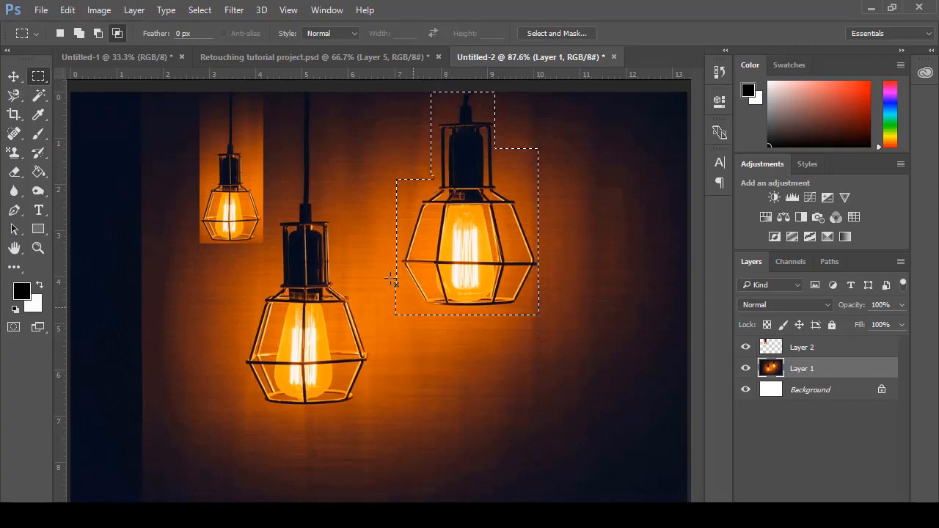
pyautogui.moveTo(389, 379)
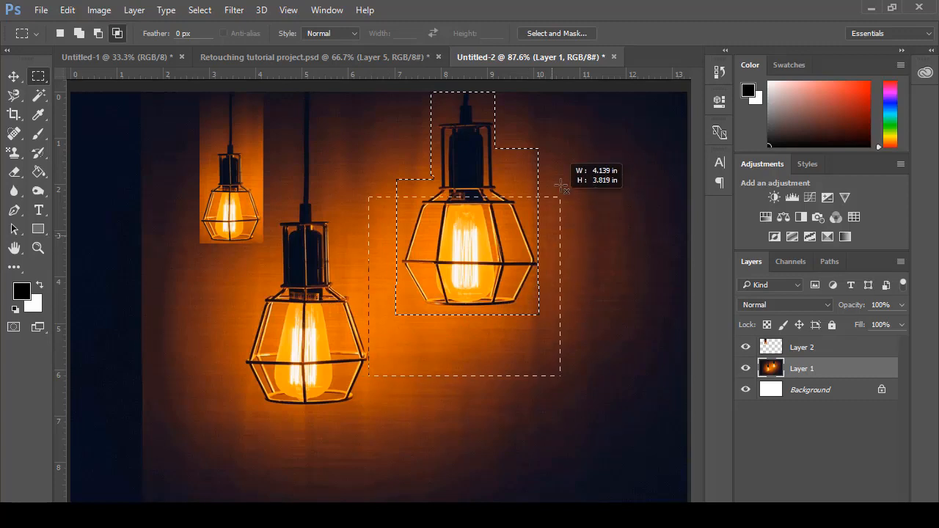
# - Intersect the selection into a plain rectangle around the cage and open the Image menu
pyautogui.moveTo(561, 185); pyautogui.dragTo(564, 180)
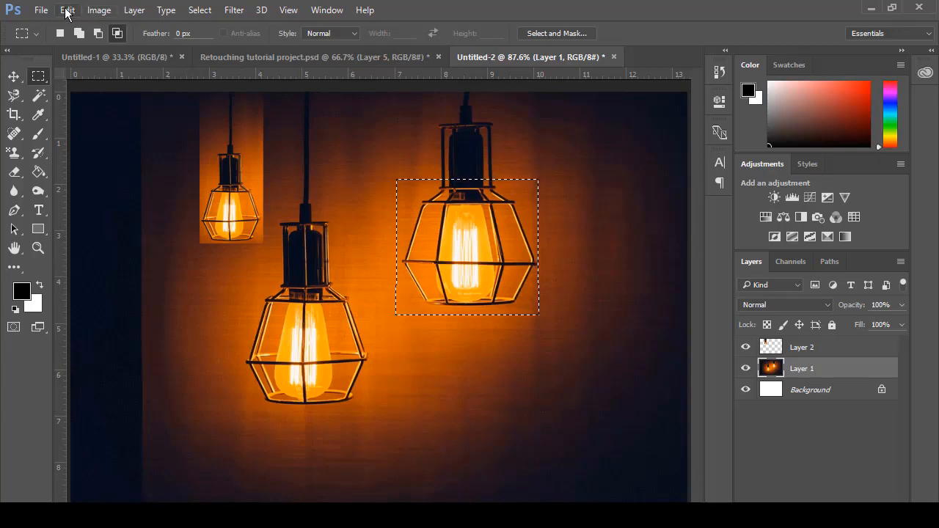
pyautogui.click(99, 9)
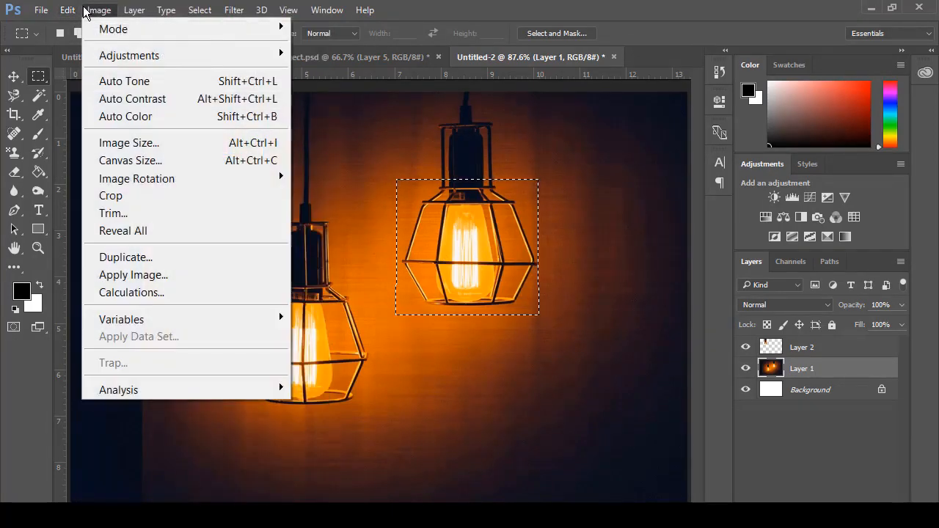